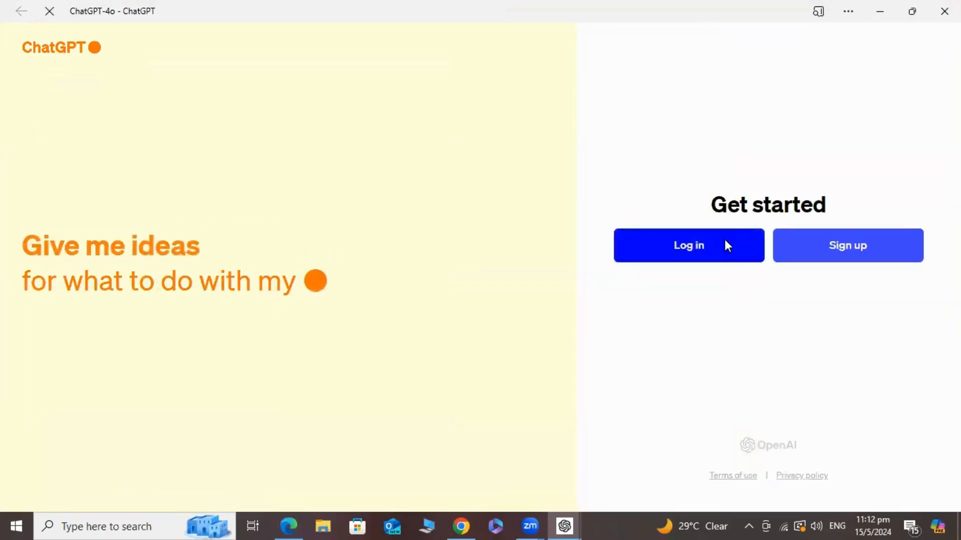
Go to ChatGPT's Welcome back login page asking for an email address.
left_click(689, 245)
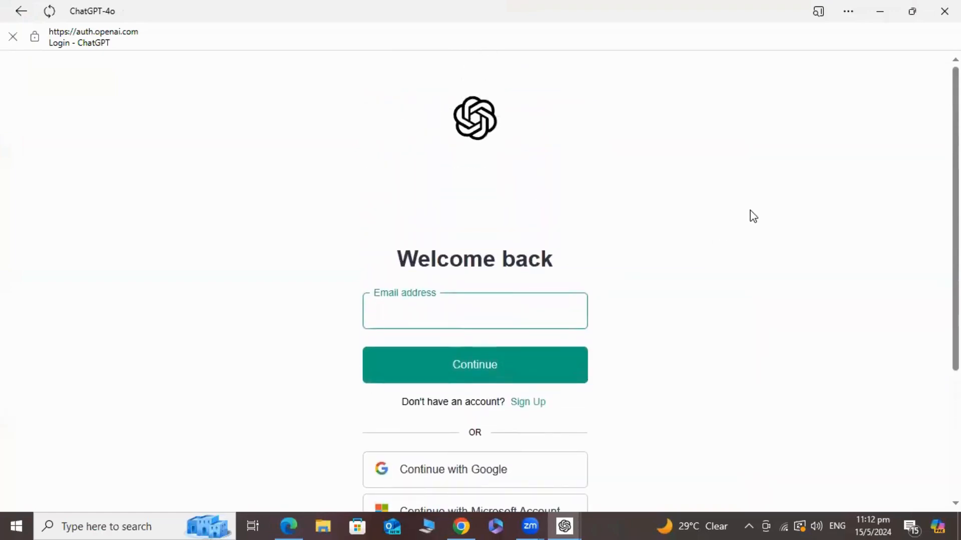
mouse_move(471, 524)
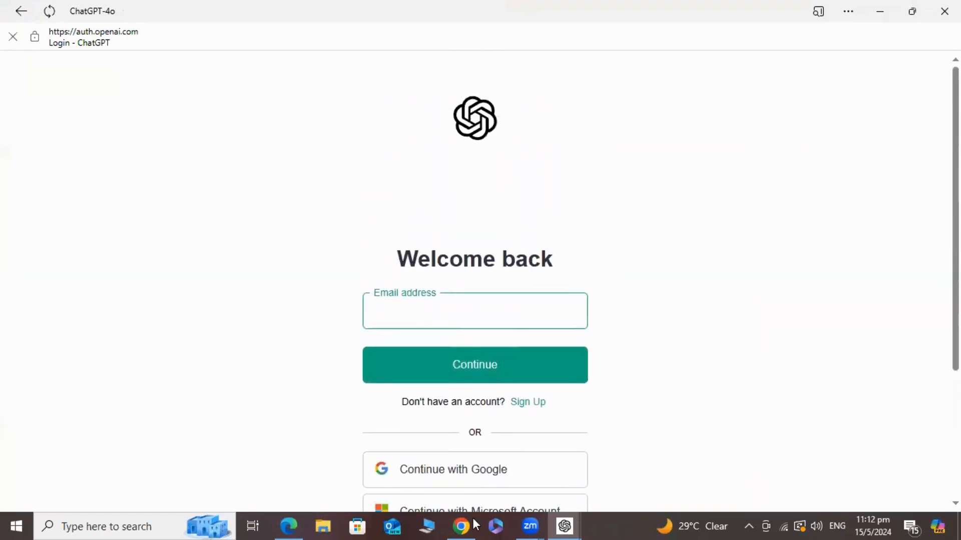
mouse_move(735, 471)
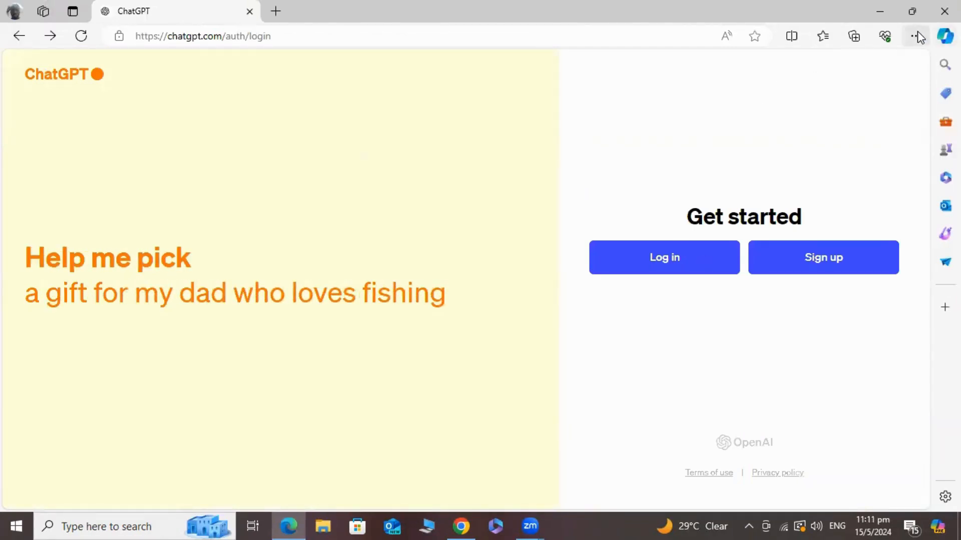
From Edge's Settings and more menu under Apps, choose Install this site as an app.
left_click(917, 36)
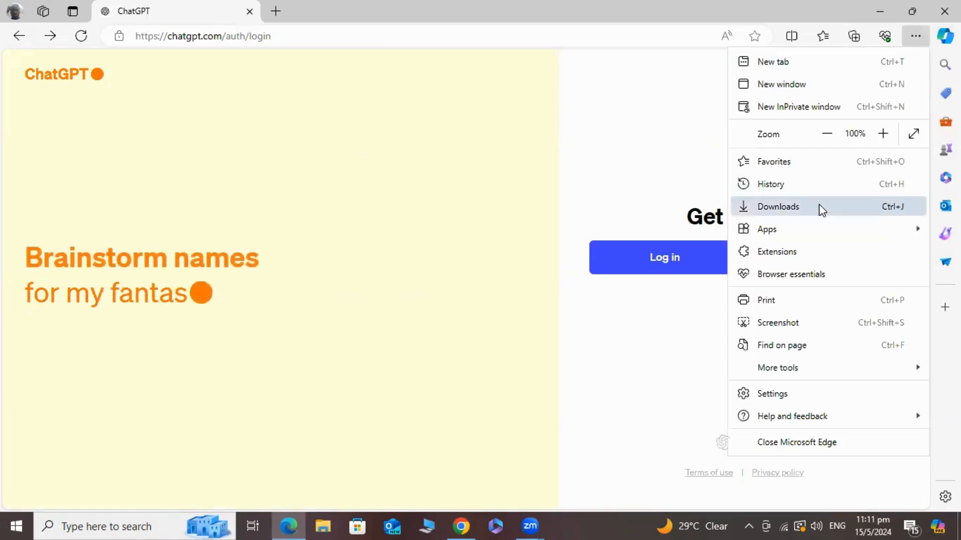
mouse_move(708, 313)
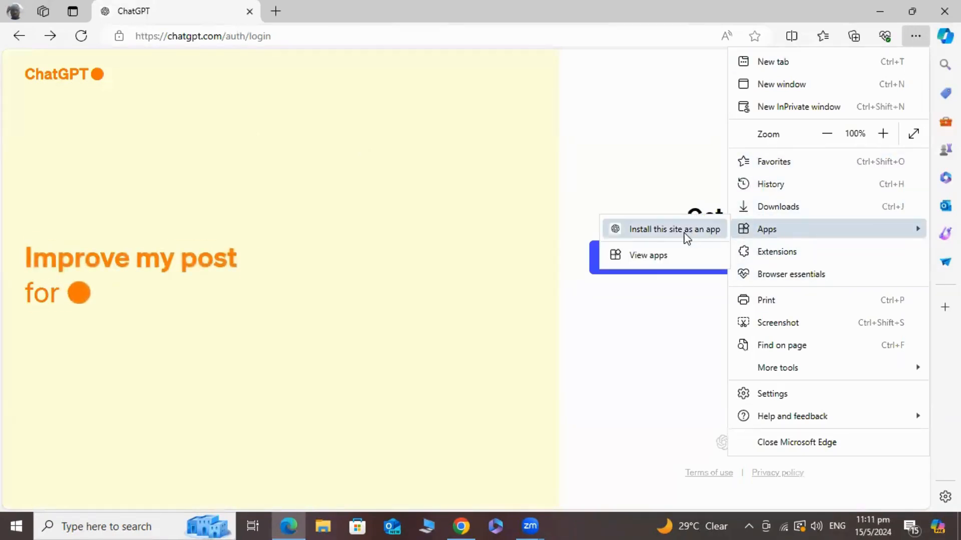
left_click(673, 228)
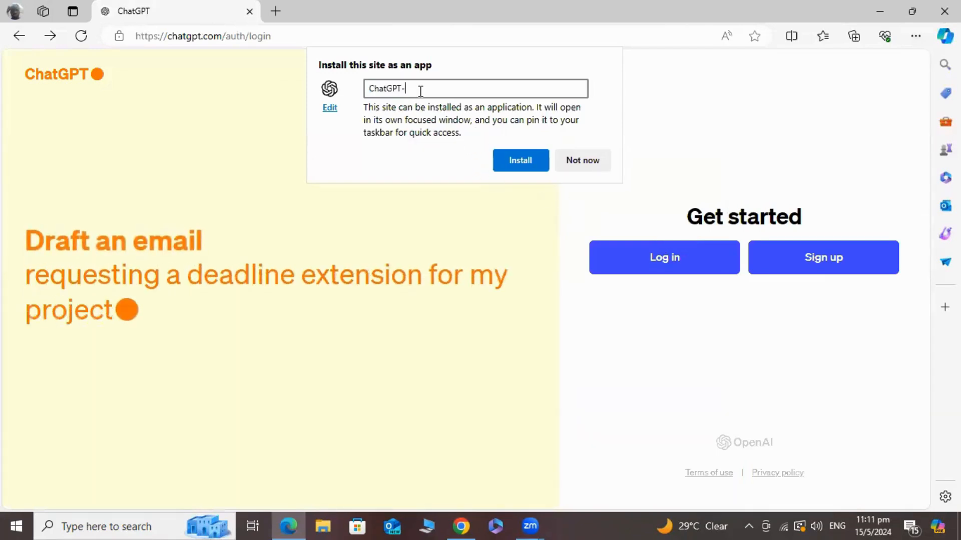
Name the app 'ChatGPT-4o' and install it as a standalone Edge app.
type("4o")
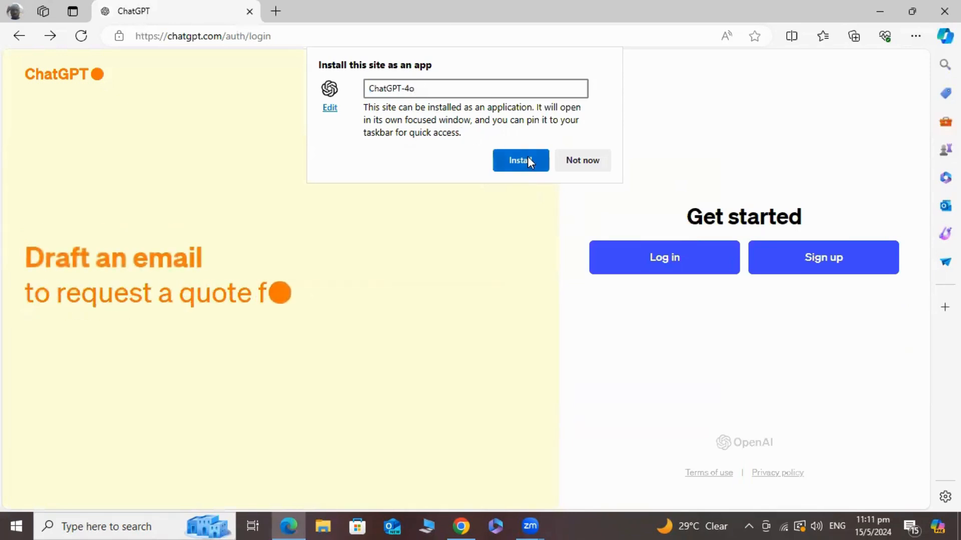
left_click(582, 160)
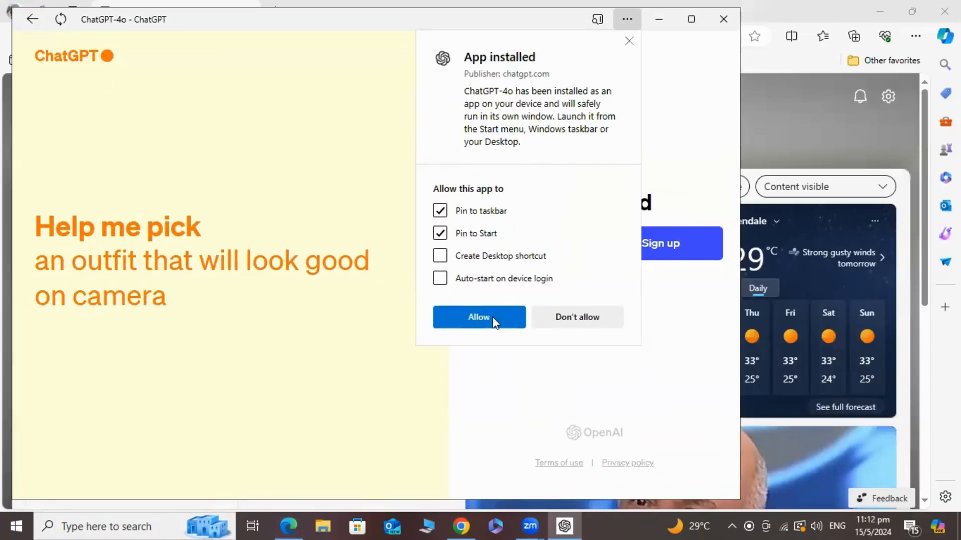
Allow pinning ChatGPT-4o to taskbar and Start, then close its window.
left_click(478, 318)
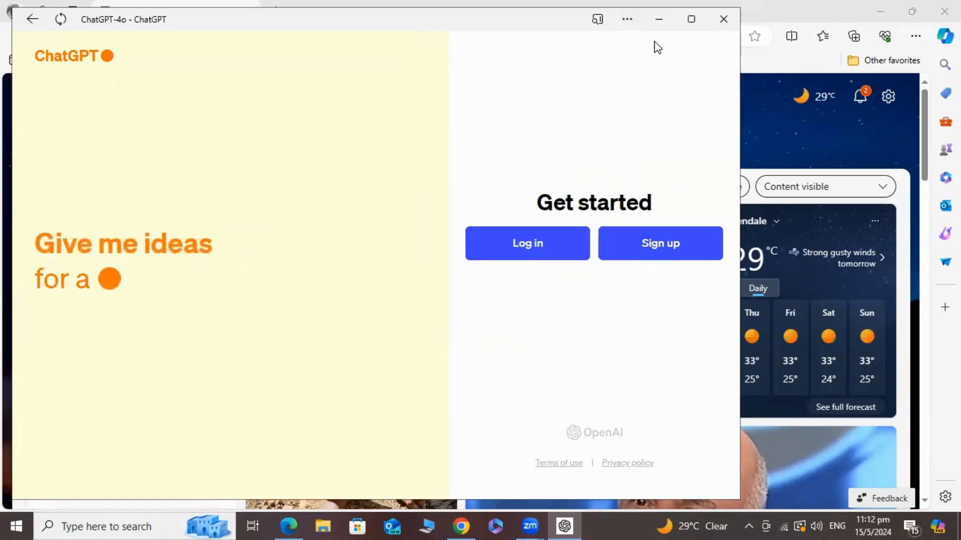
left_click(723, 19)
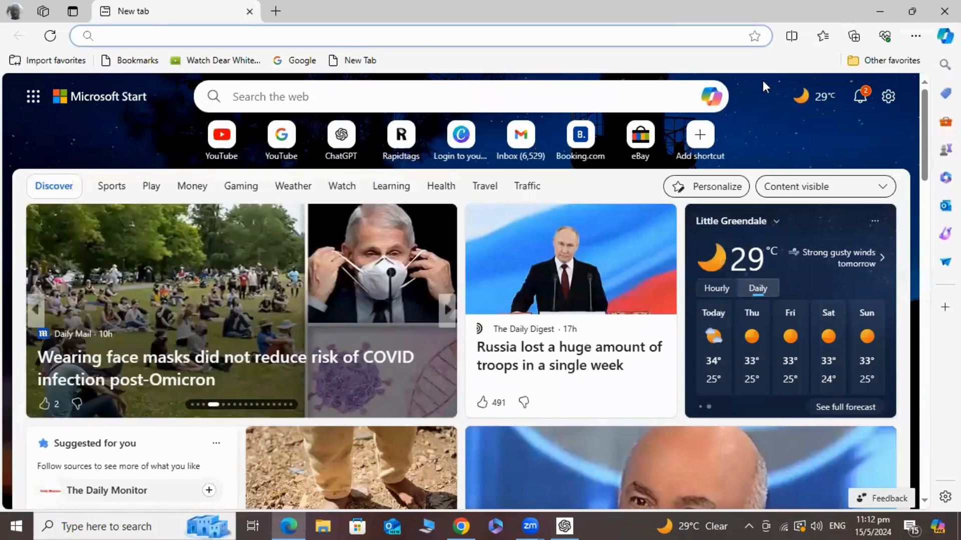
Minimize Edge and launch ChatGPT-4o from the Start menu's Recently added list.
left_click(913, 11)
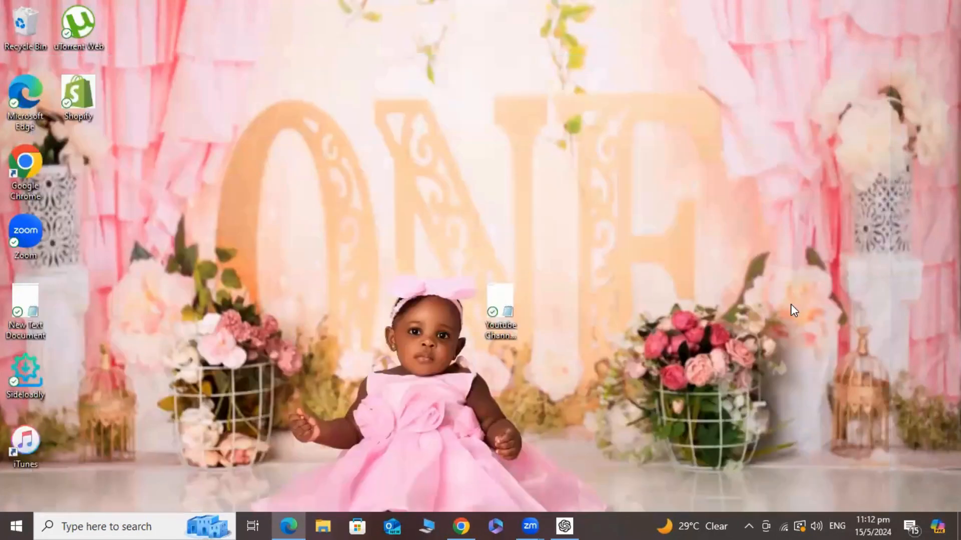
mouse_move(307, 367)
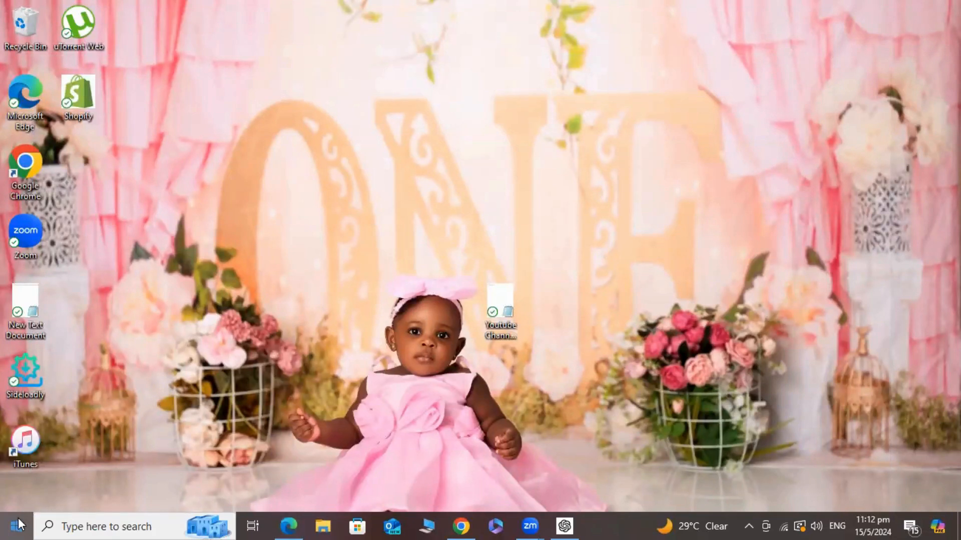
left_click(12, 525)
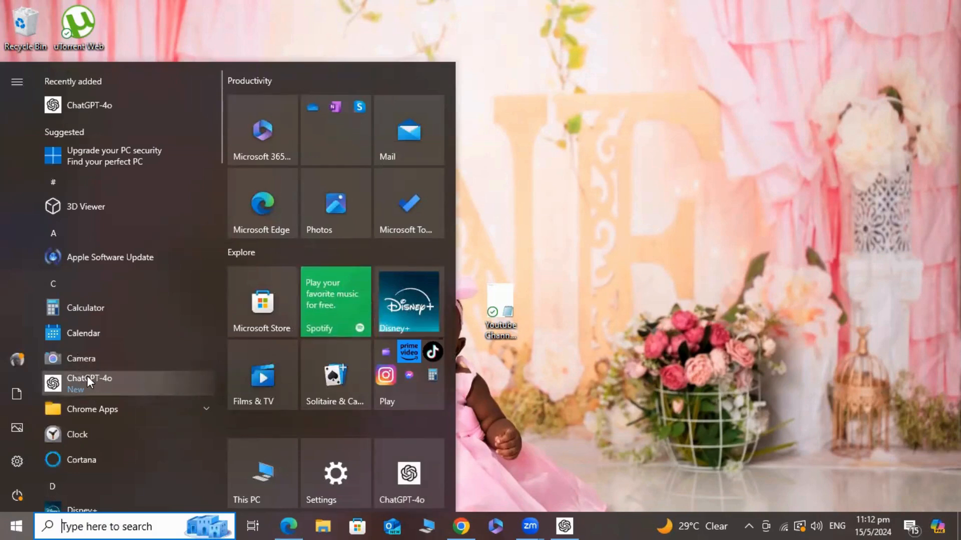
left_click(90, 383)
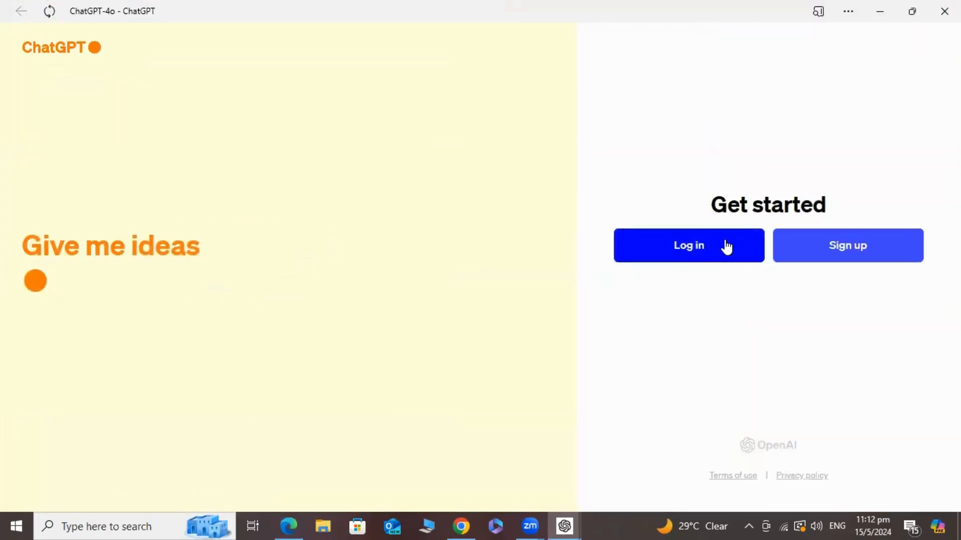
Reach the Welcome back page showing email, Google, Microsoft and Apple sign-in options.
left_click(688, 245)
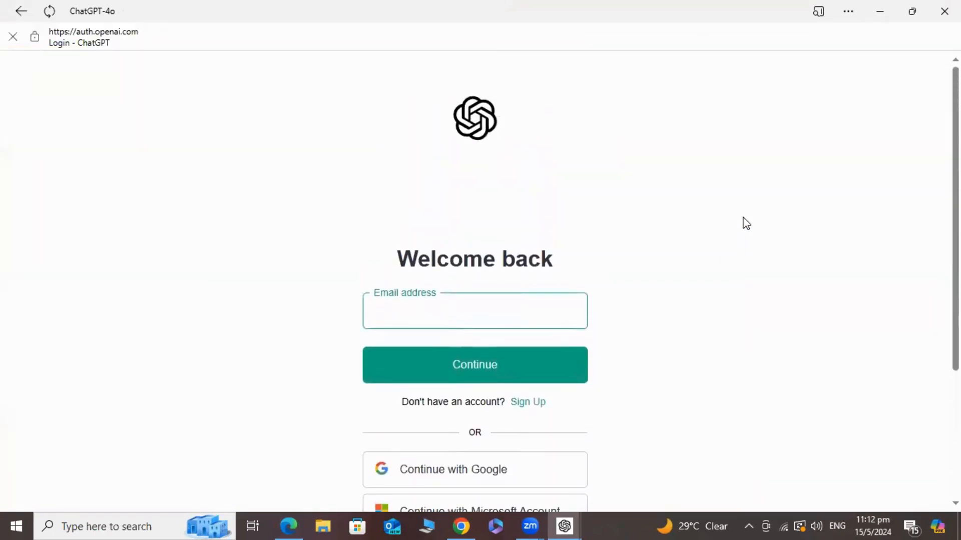
left_click(475, 310)
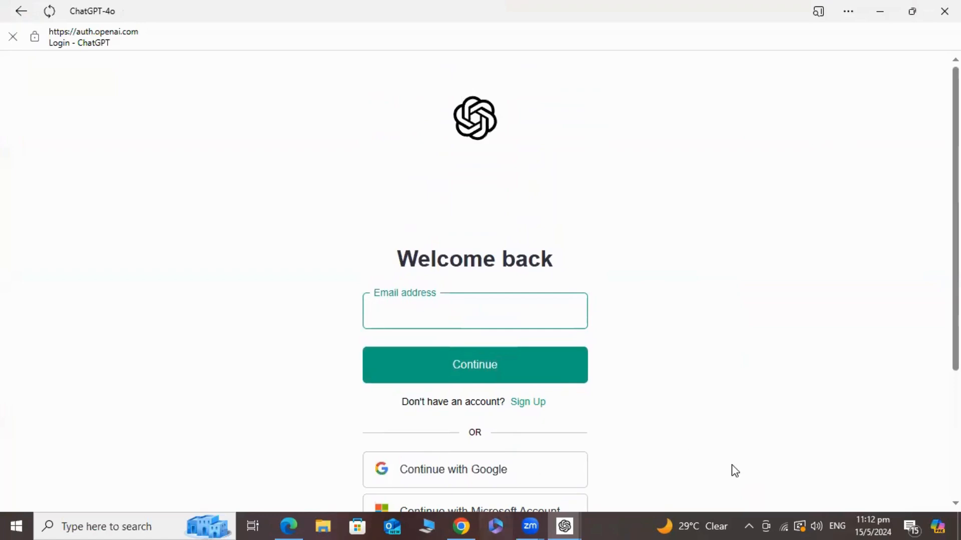
left_click(21, 11)
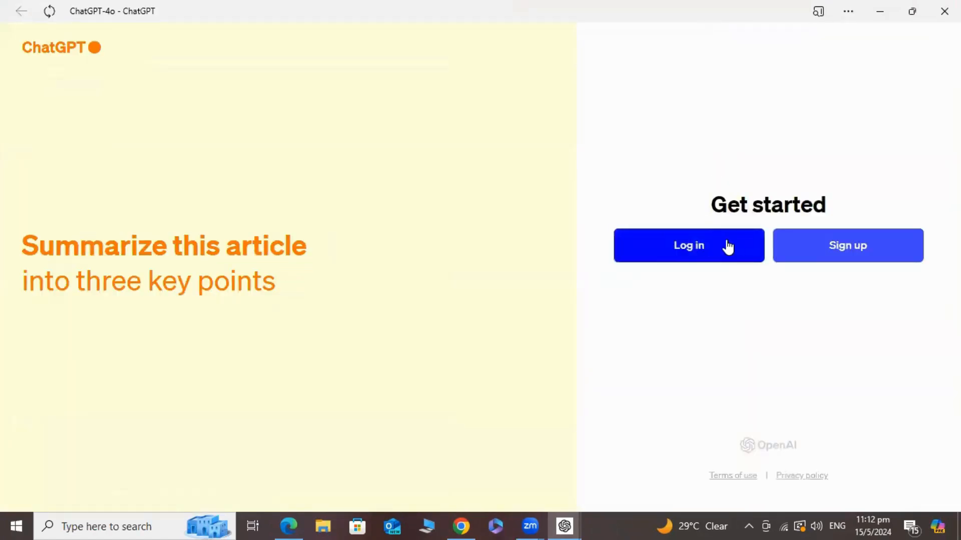
left_click(689, 245)
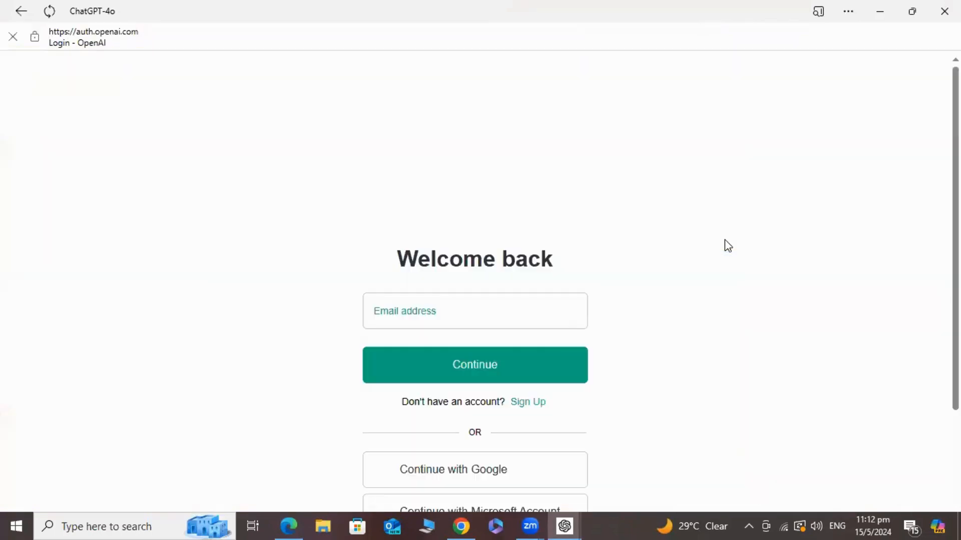
scroll("down", 3)
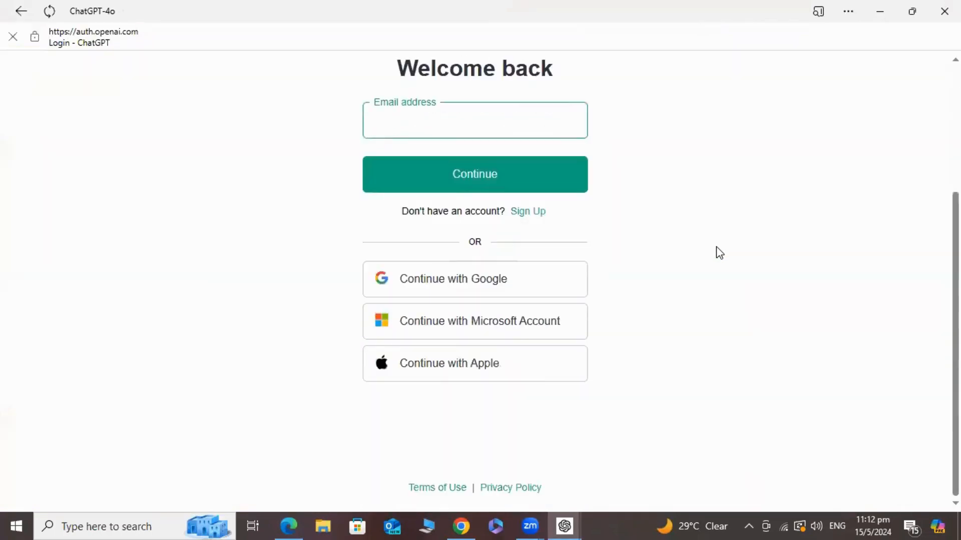